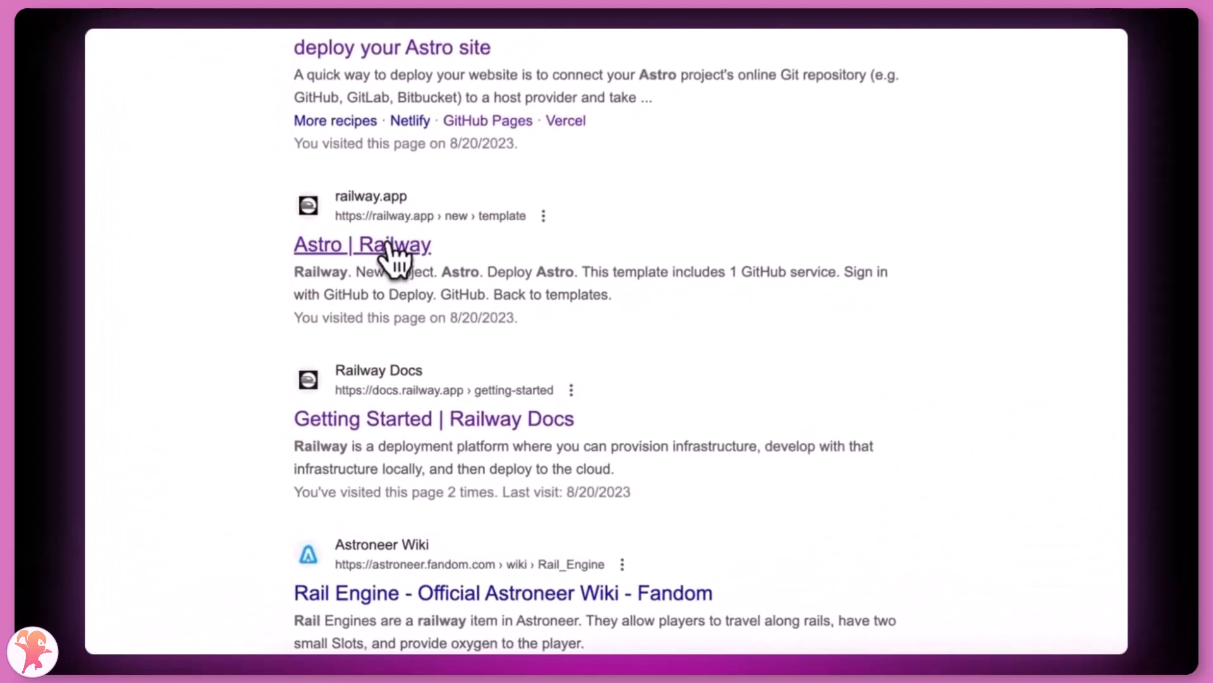
Open the 'Astro | Railway' template result from the Google search.
{"action": "left_click", "coordinate": [362, 245]}
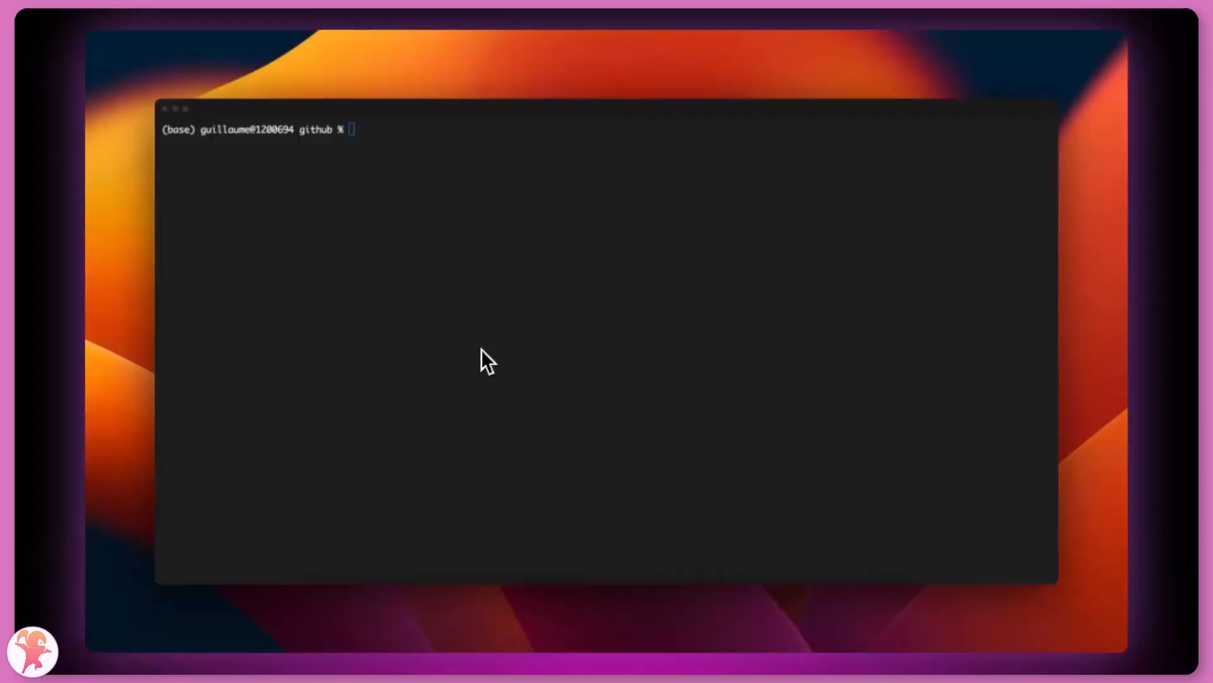
Run npm create astro@latest and accept the 'Include sample files' starter.
{"action": "type", "text": "npm create astro@latest"}
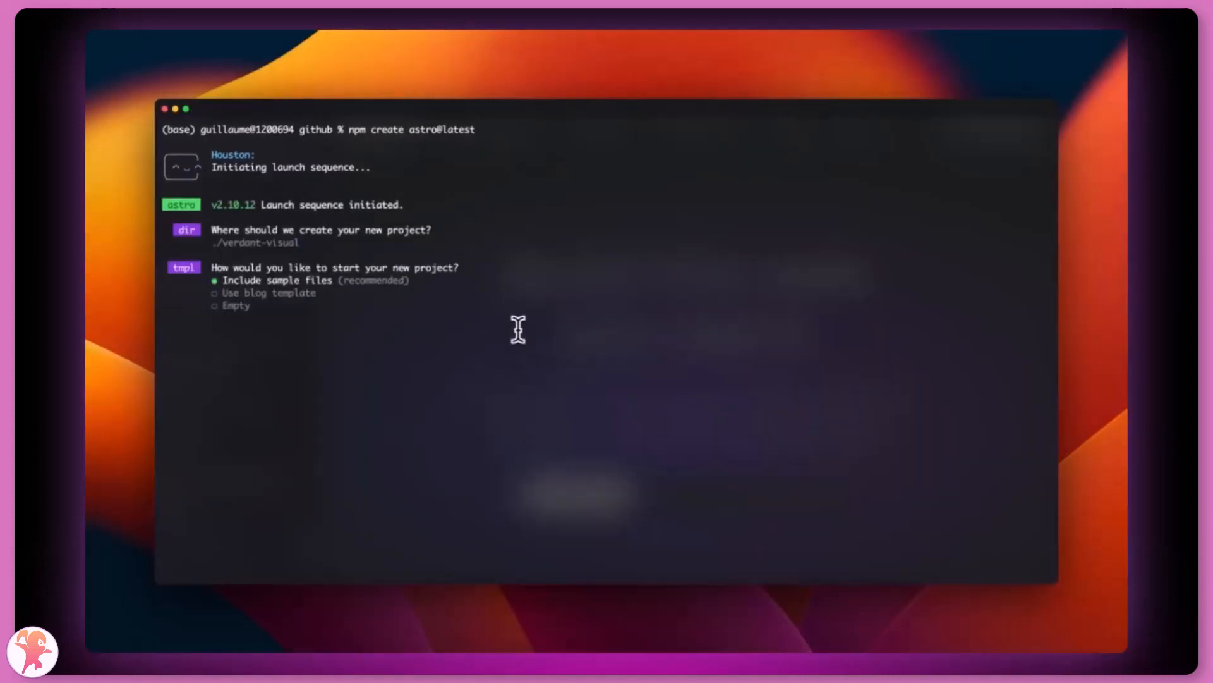
{"action": "key", "text": "Enter"}
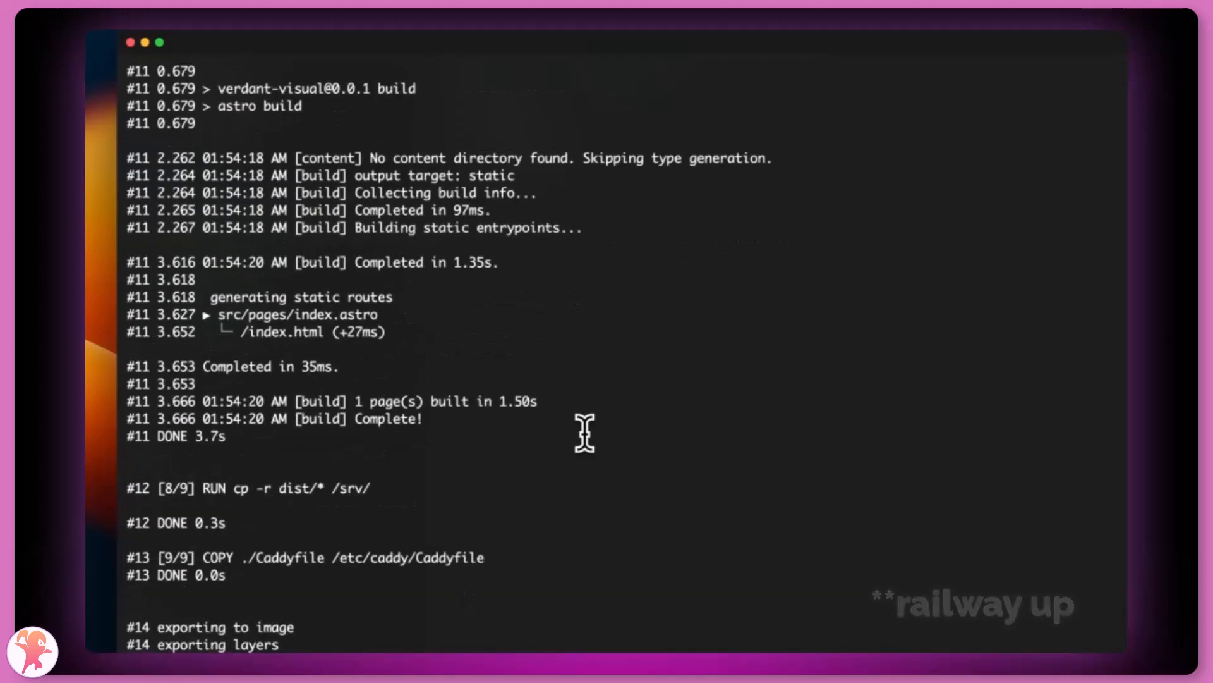
Scroll the railway up build log to the 16.20-second image build and publishing.
{"action": "scroll", "scroll_direction": "down", "scroll_amount": 3}
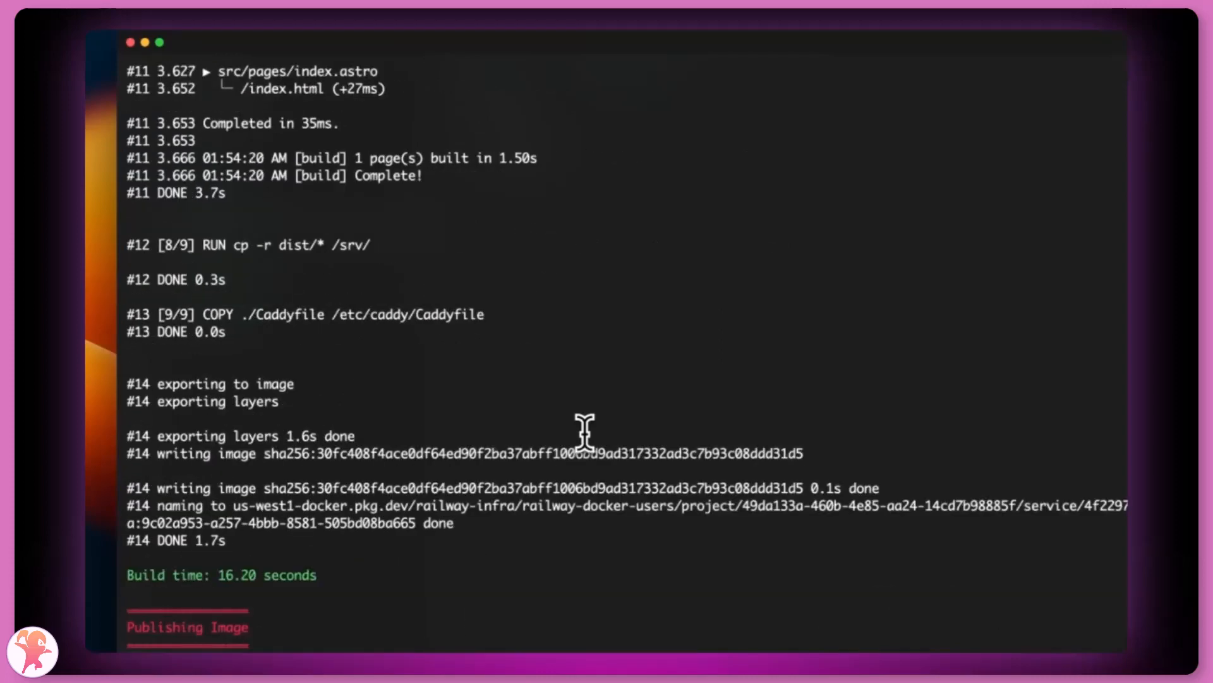